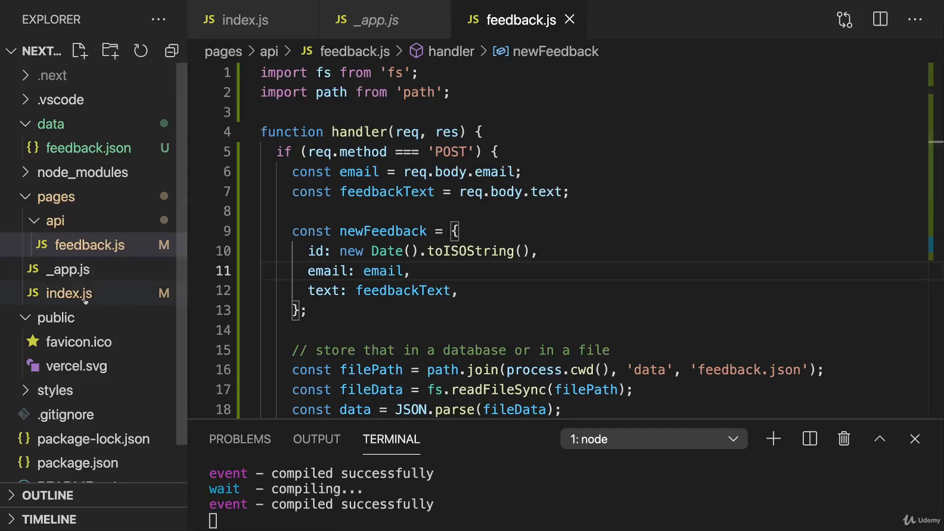
# - In index.js, replace the placeholder comment with fetch('/api/feedback') using method POST
pyautogui.click(67, 294)
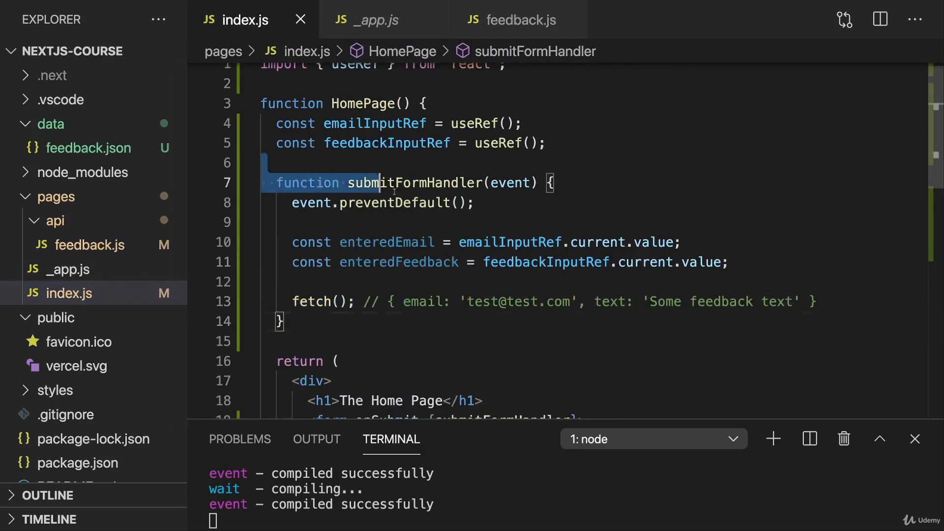
pyautogui.click(339, 301)
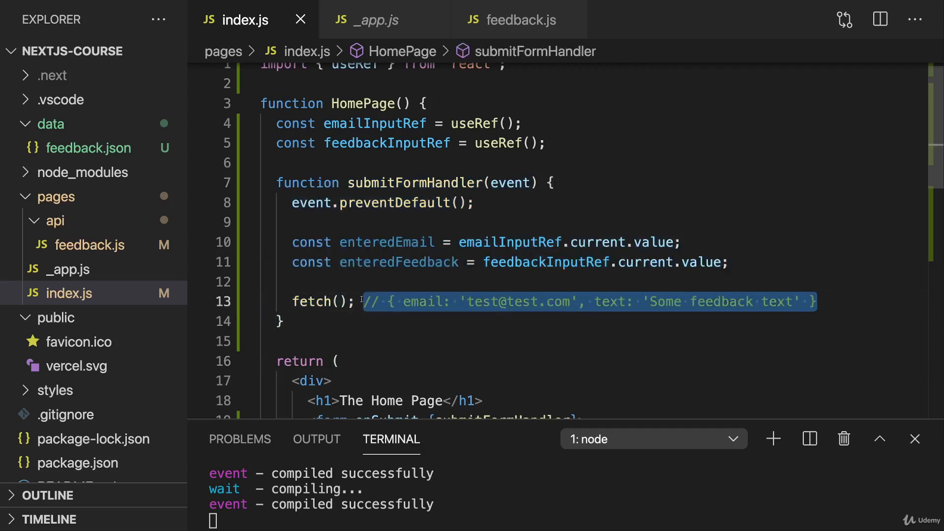
pyautogui.write("'');")
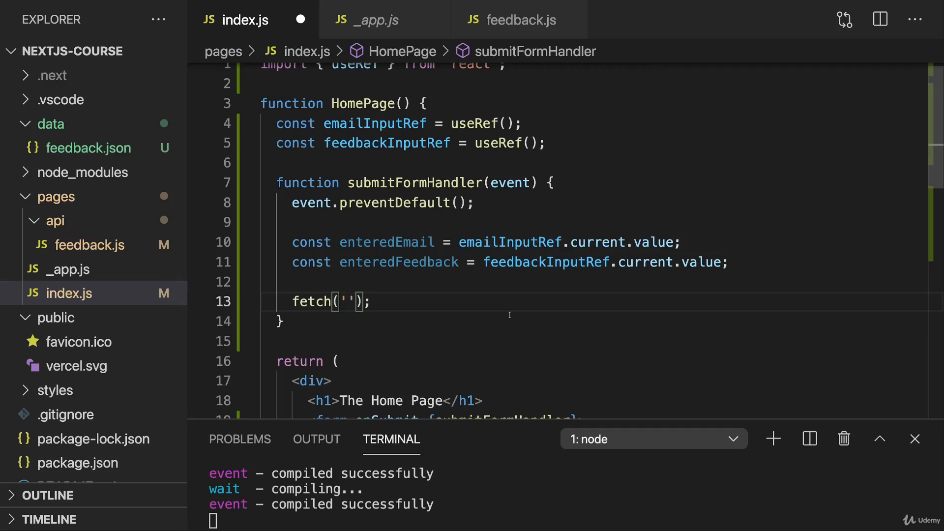
pyautogui.write('/api/feedback')
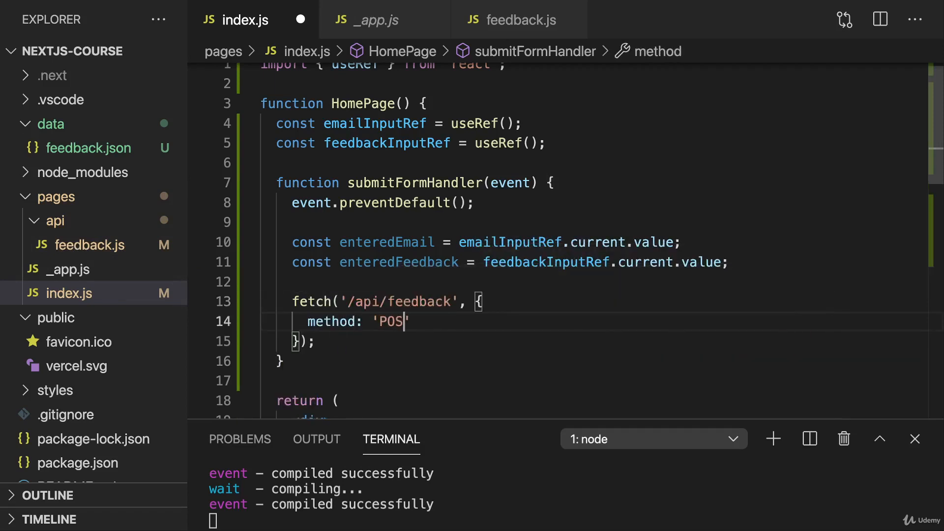
pyautogui.write("'")
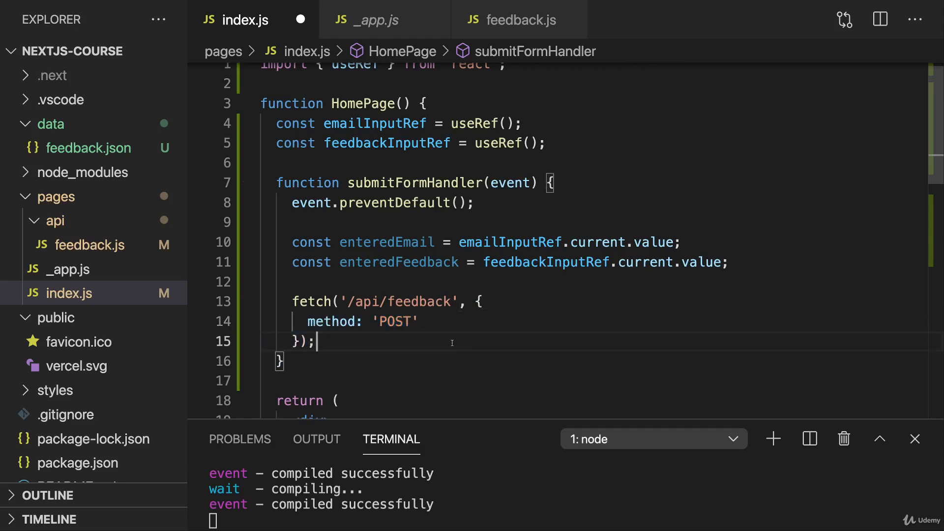
pyautogui.moveTo(101, 252)
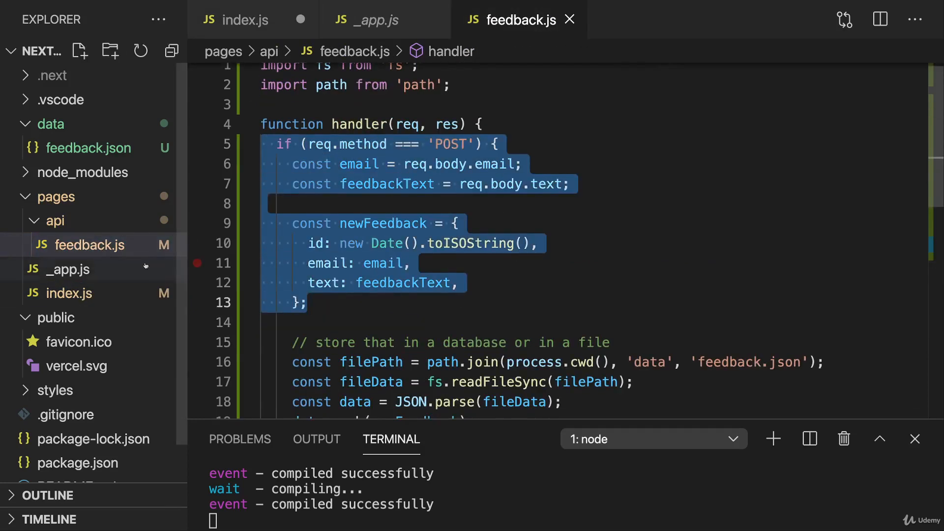
pyautogui.moveTo(100, 296)
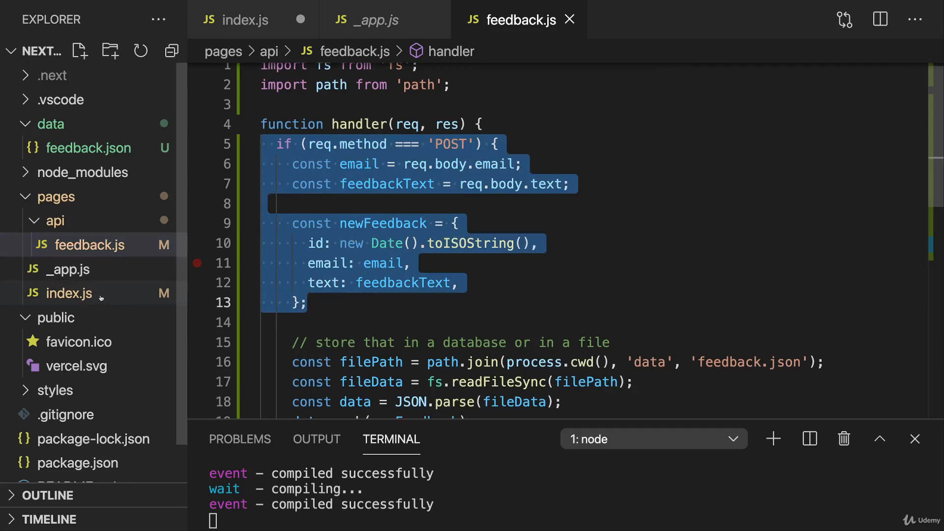
# - Start a body option in the fetch call and check the fields feedback.js expects
pyautogui.click(70, 293)
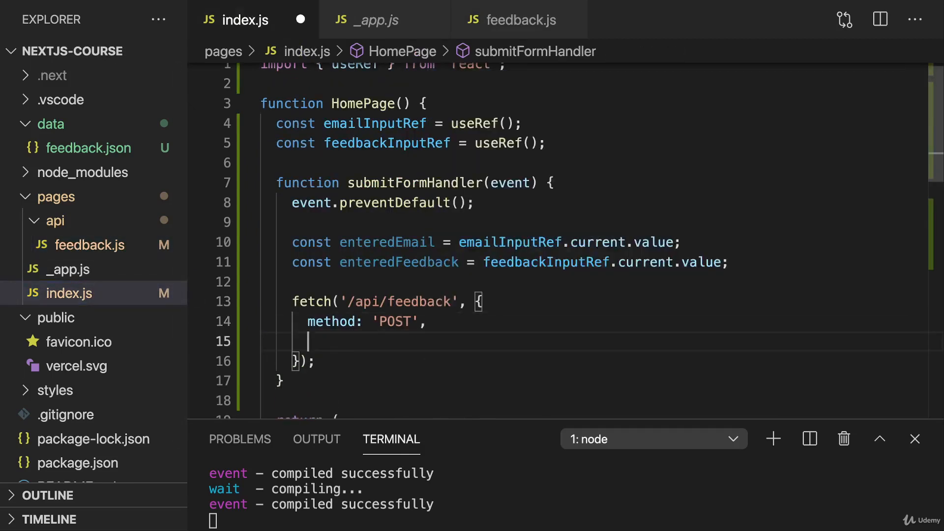
pyautogui.write('body:')
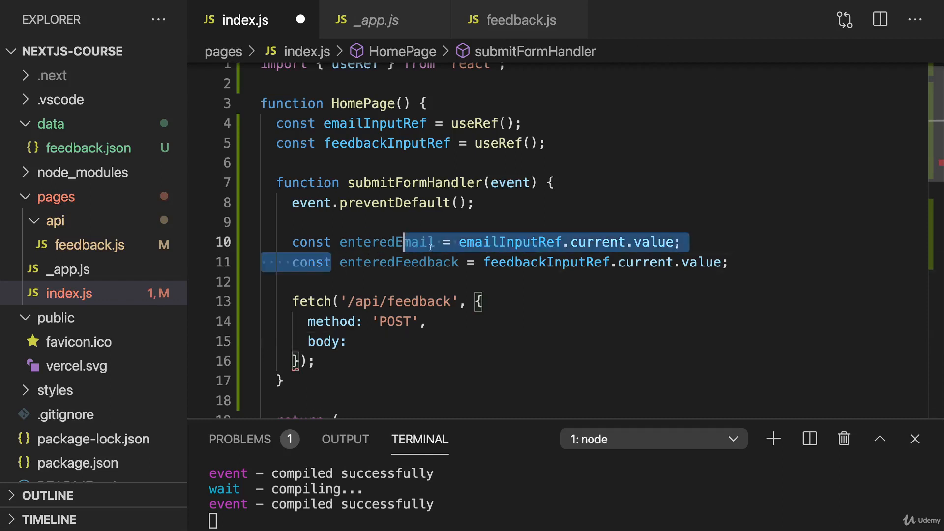
pyautogui.doubleClick(398, 262)
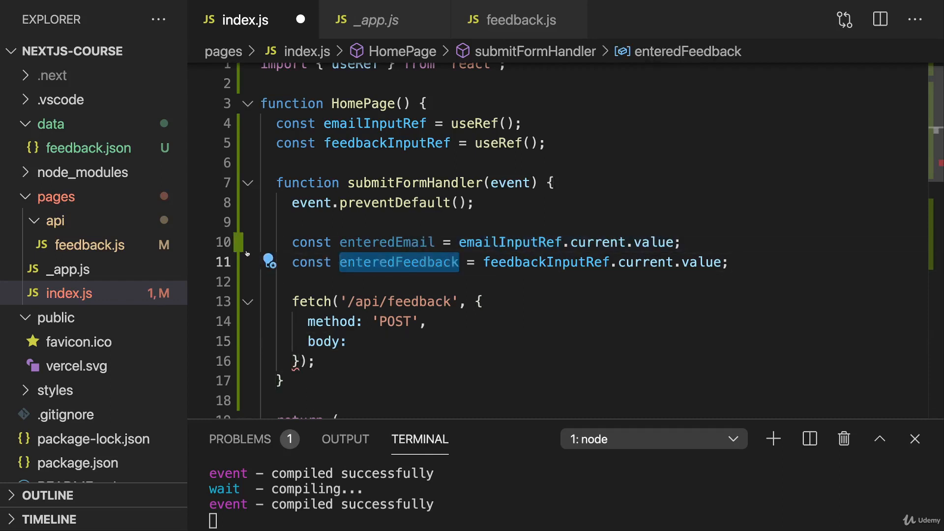
pyautogui.click(521, 19)
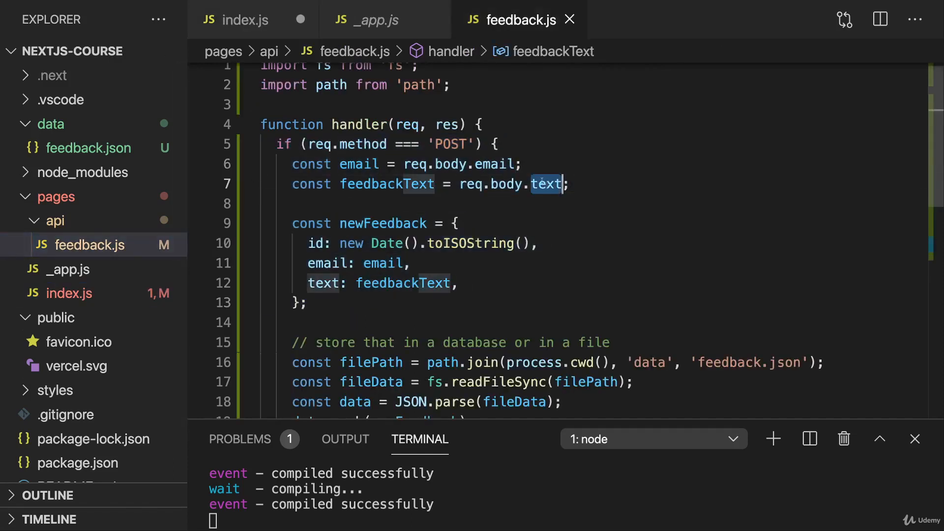
pyautogui.click(466, 184)
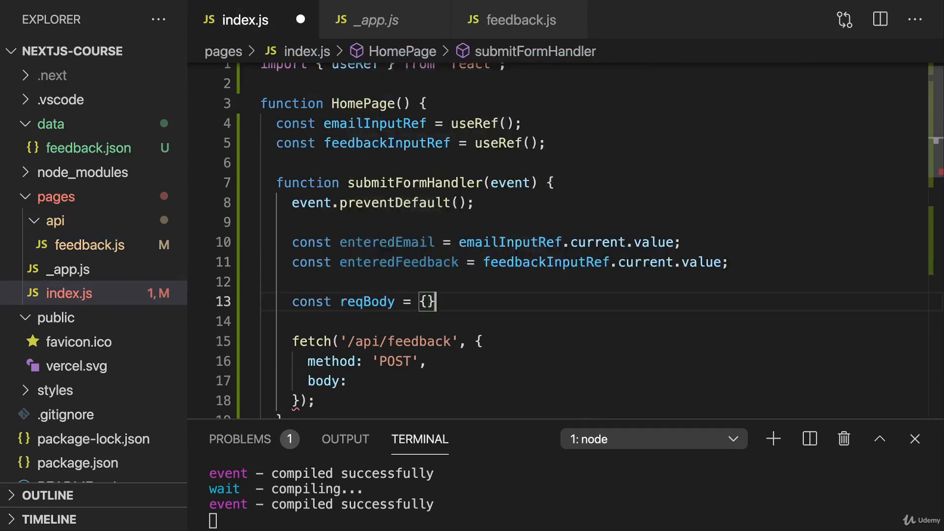
# - Build reqBody { email: enteredEmail, text: enteredFeedback } and send JSON.stringify(reqBody) as the body
pyautogui.write('email:')
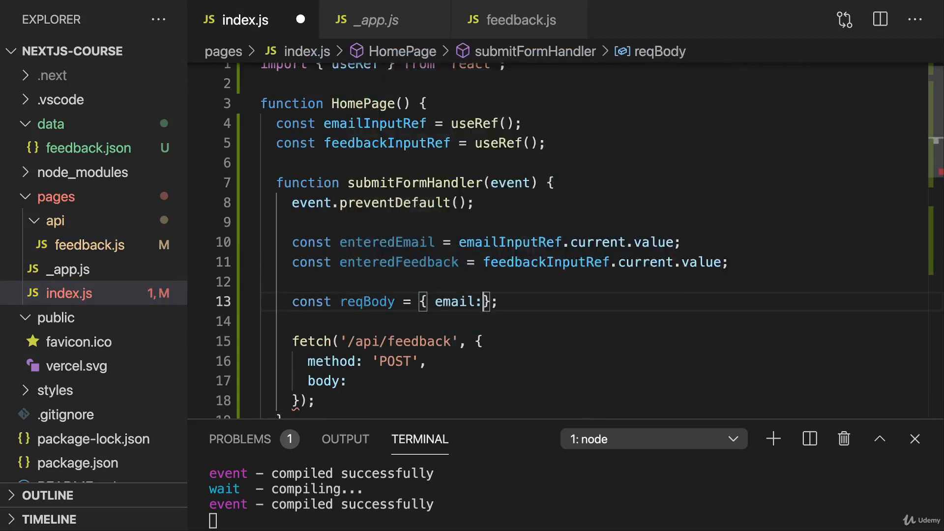
pyautogui.write('enteredEmail,')
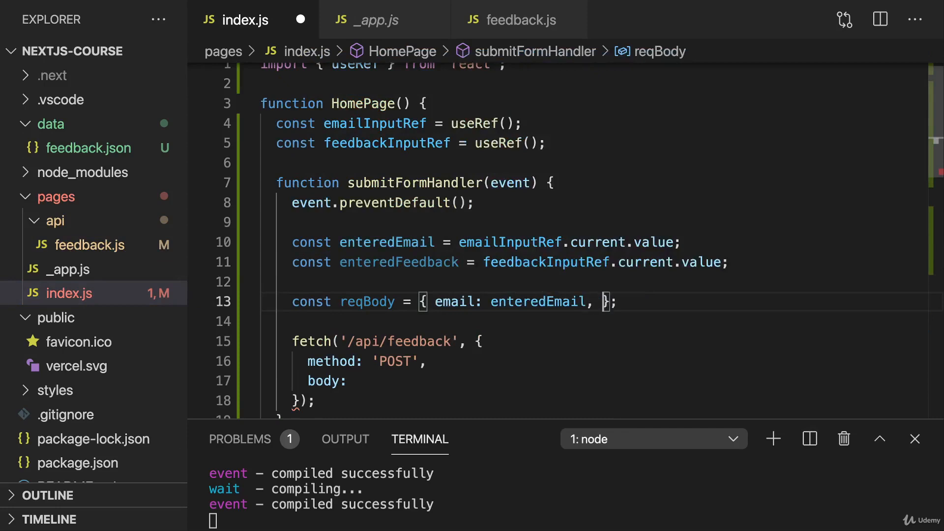
pyautogui.write('text: enteref')
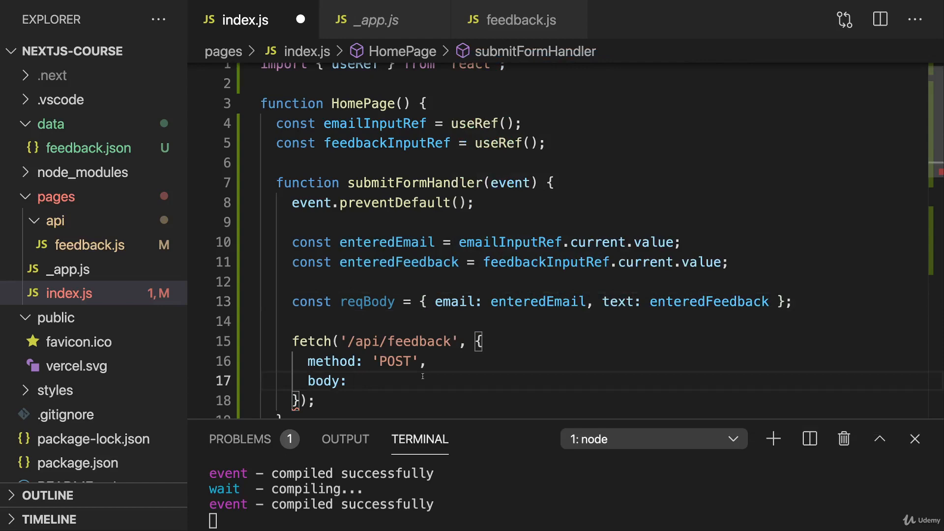
pyautogui.write('reqBody')
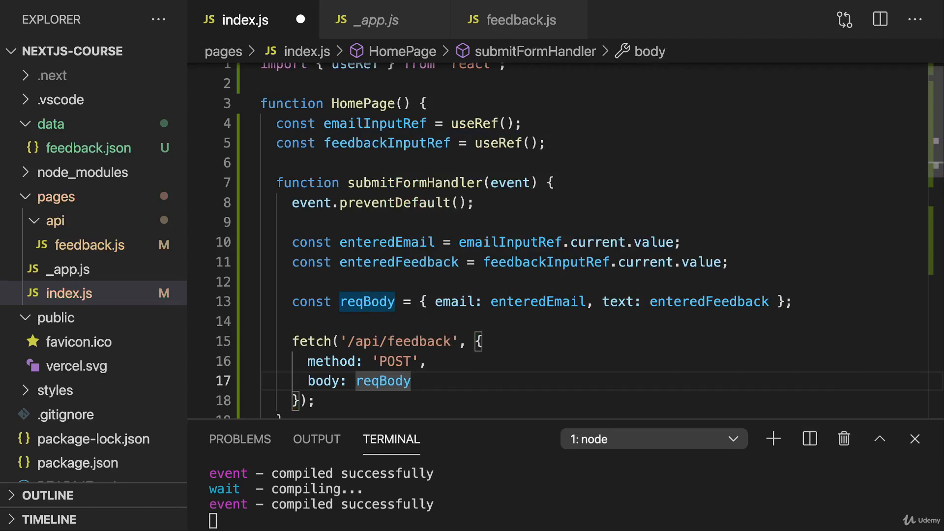
pyautogui.write('JSON.stringify(')
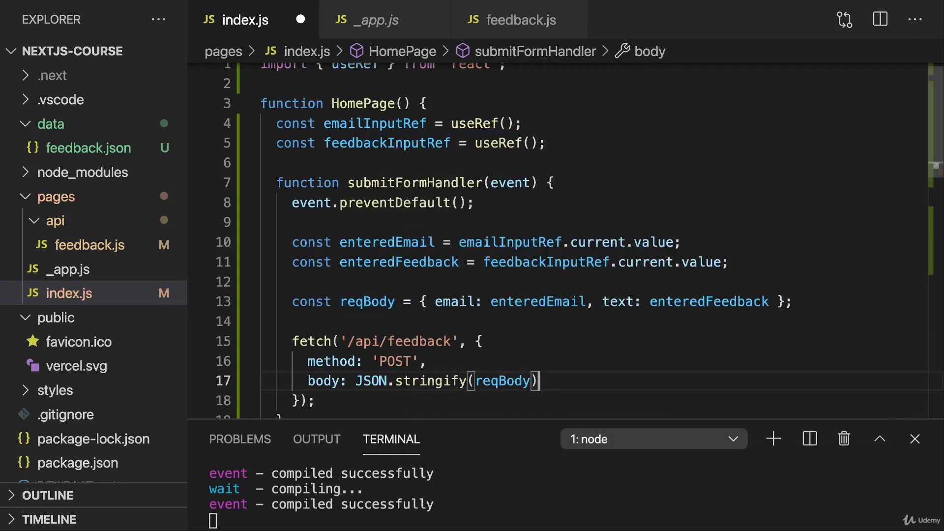
pyautogui.scroll(-3)
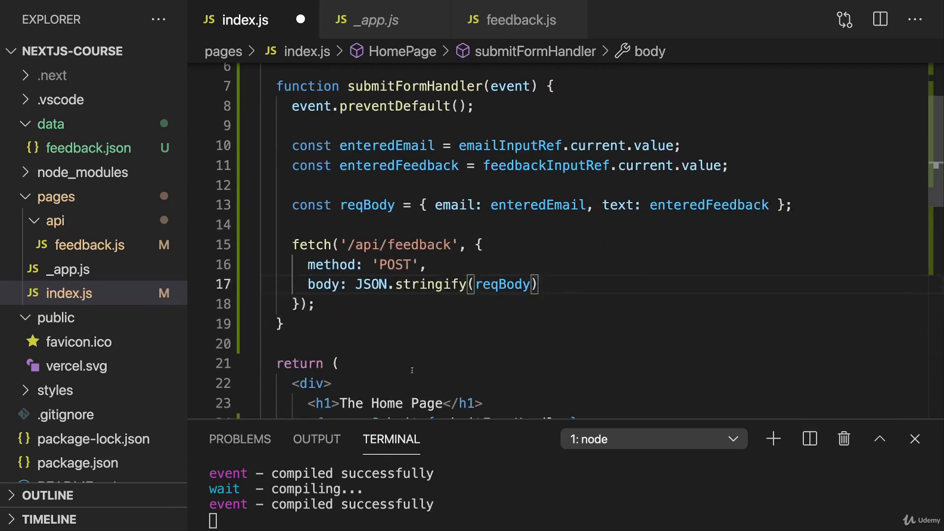
# - Add a headers object with 'Content-Type': 'application/json' to the fetch options
pyautogui.press('Enter')
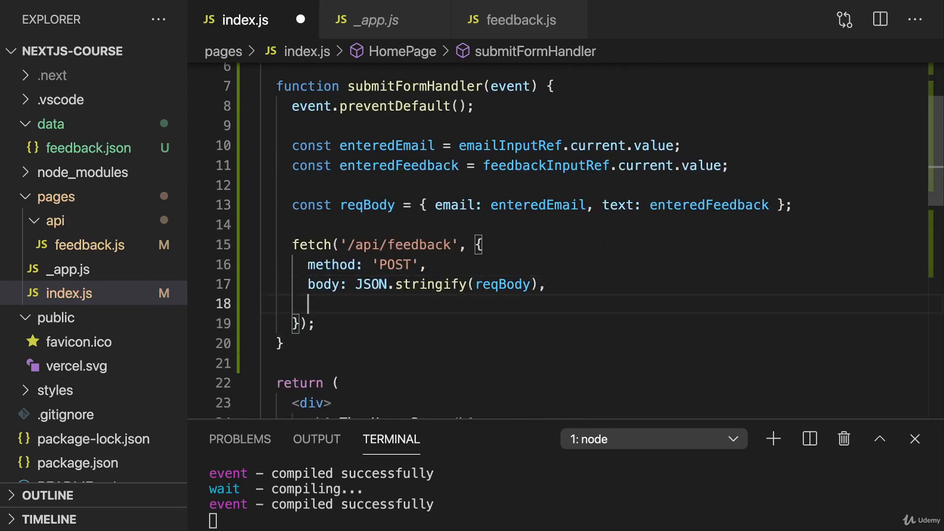
pyautogui.write('headers:')
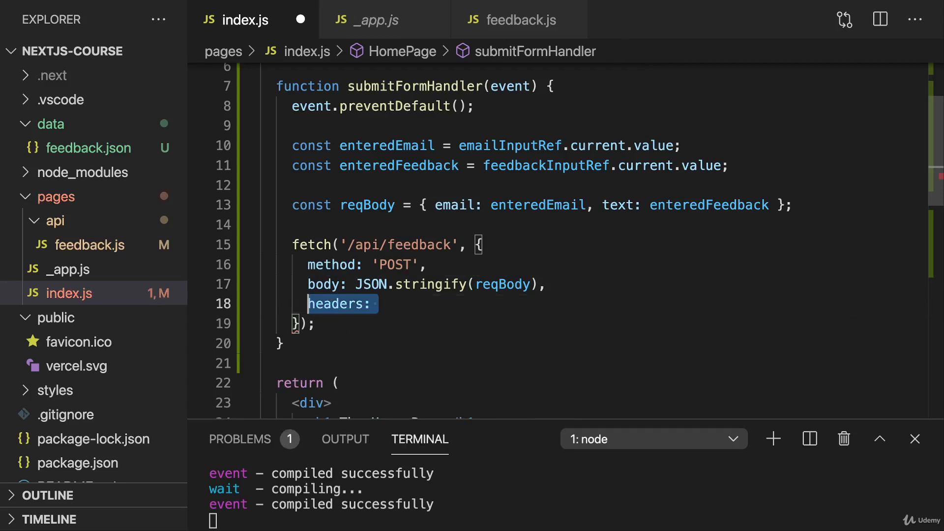
pyautogui.write('{')
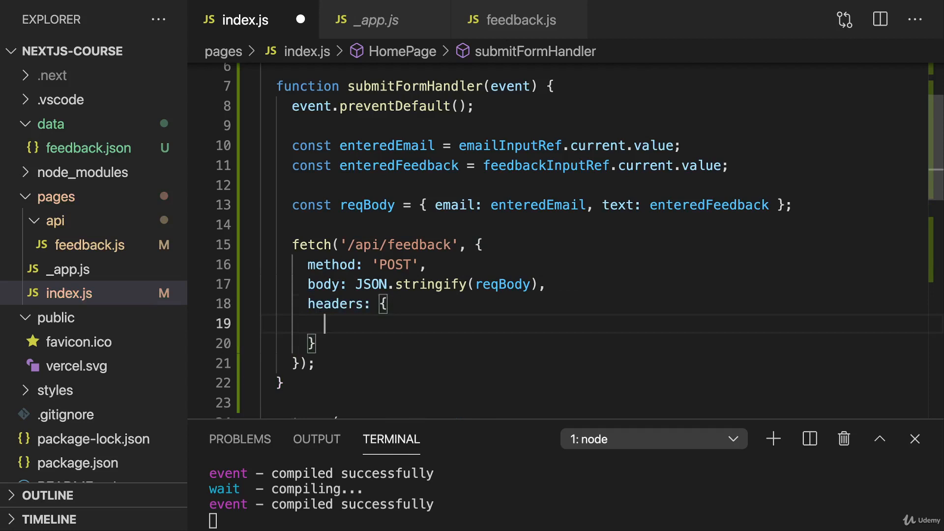
pyautogui.write("'C")
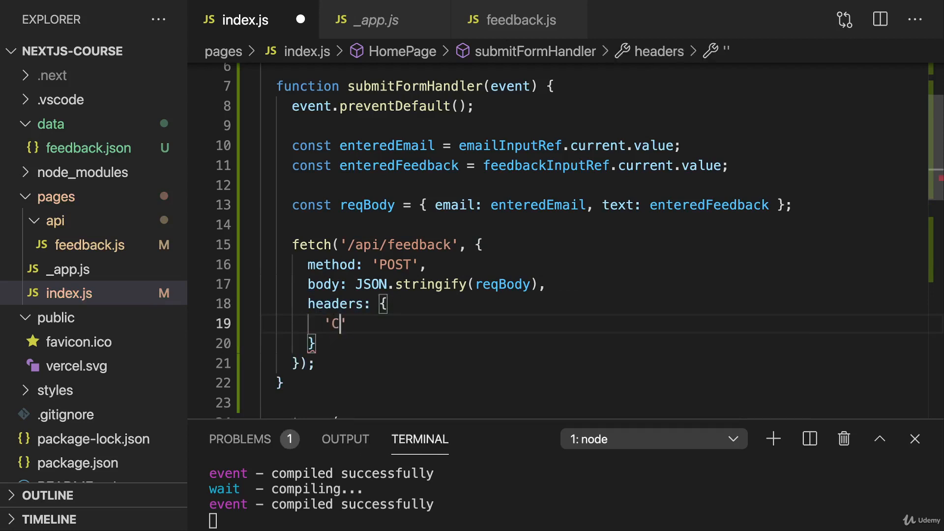
pyautogui.write('ontent-Type')
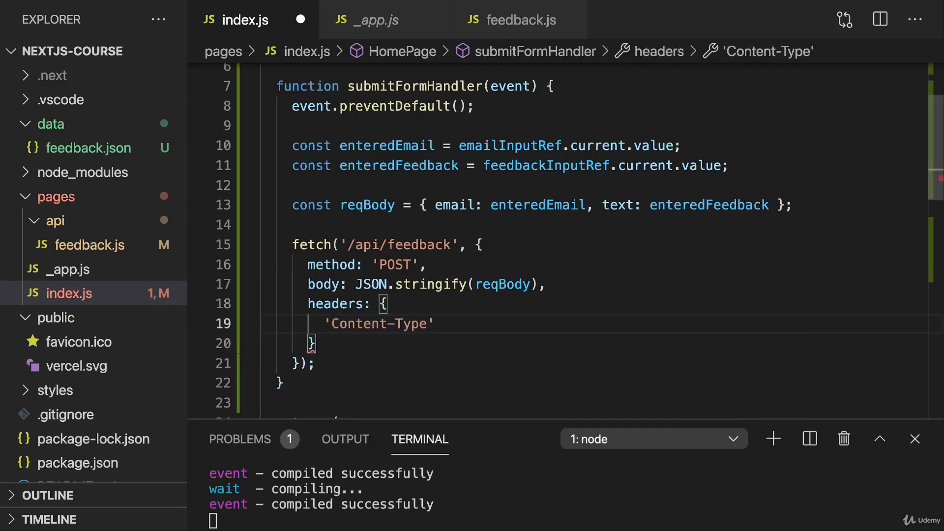
pyautogui.doubleClick(380, 323)
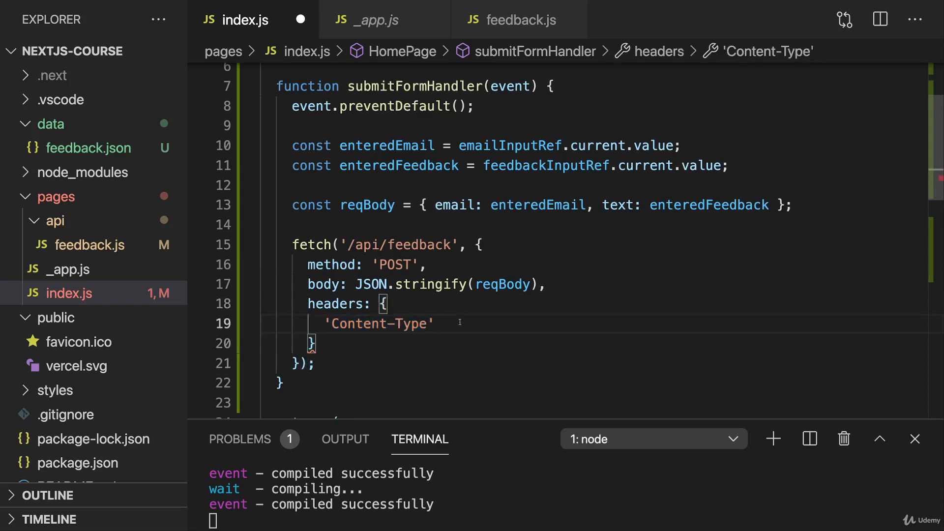
pyautogui.write(": 'app'")
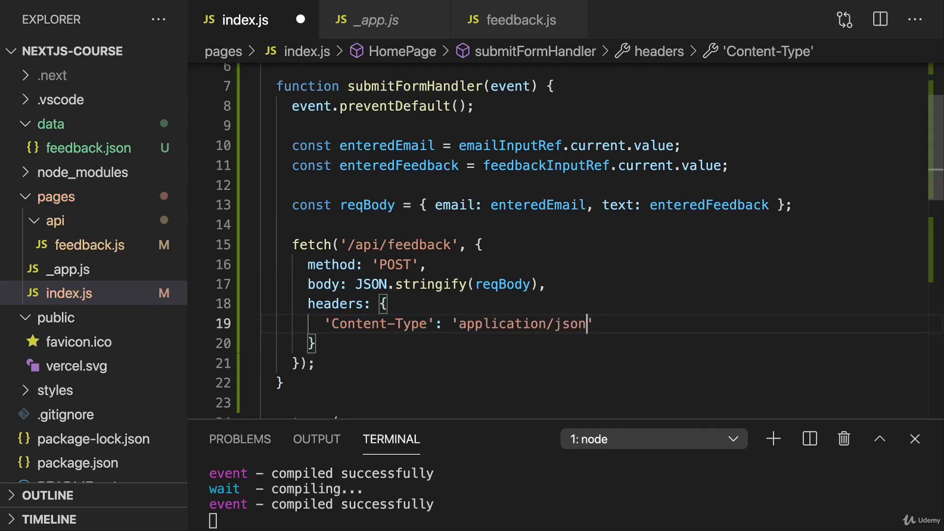
# - Review the Content-Type header, then switch to the feedback.js API route tab
pyautogui.doubleClick(378, 324)
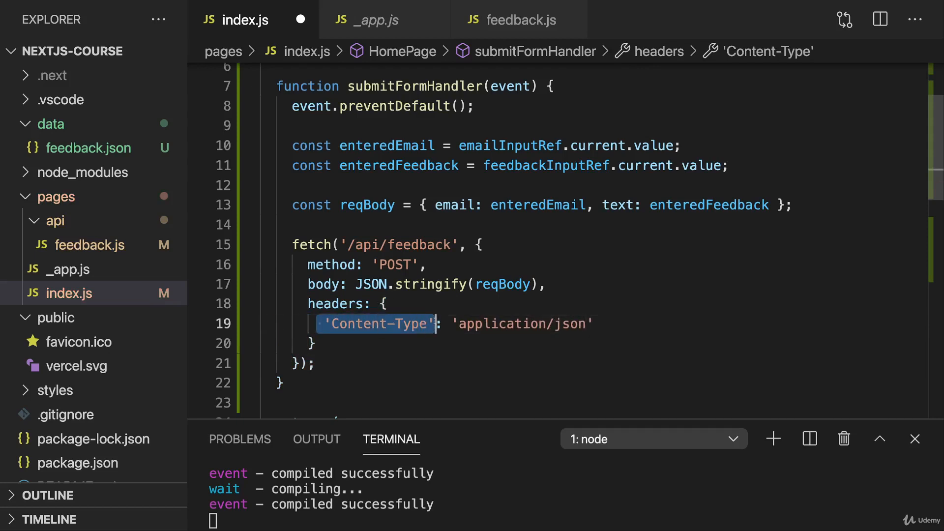
pyautogui.click(311, 344)
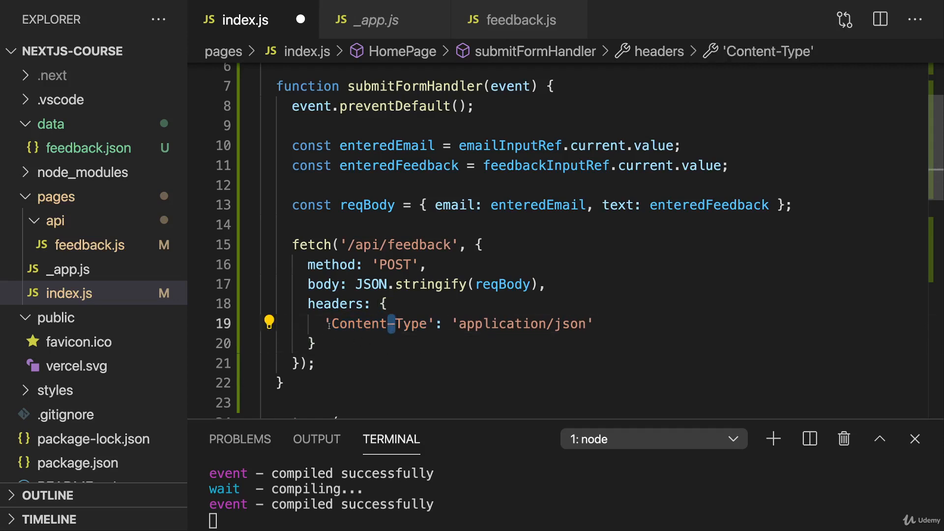
pyautogui.doubleClick(383, 324)
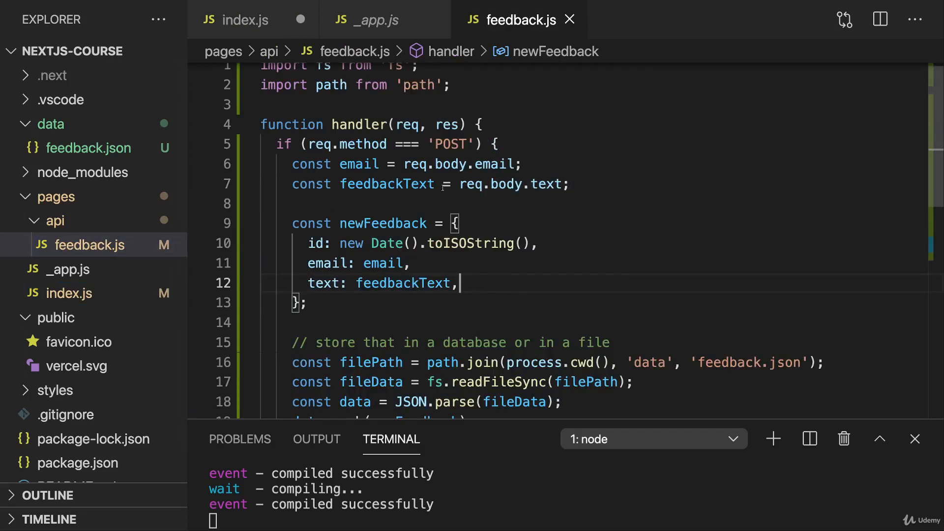
pyautogui.moveTo(530, 224)
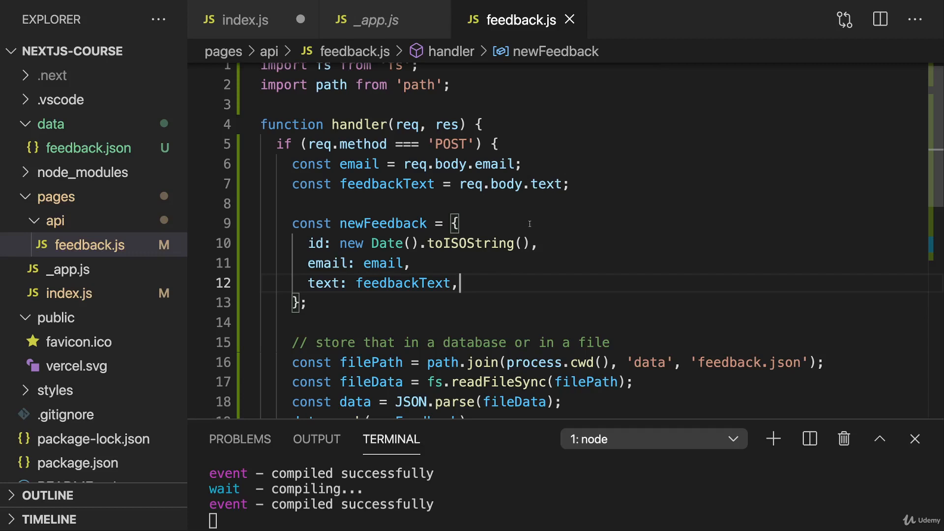
pyautogui.moveTo(529, 223)
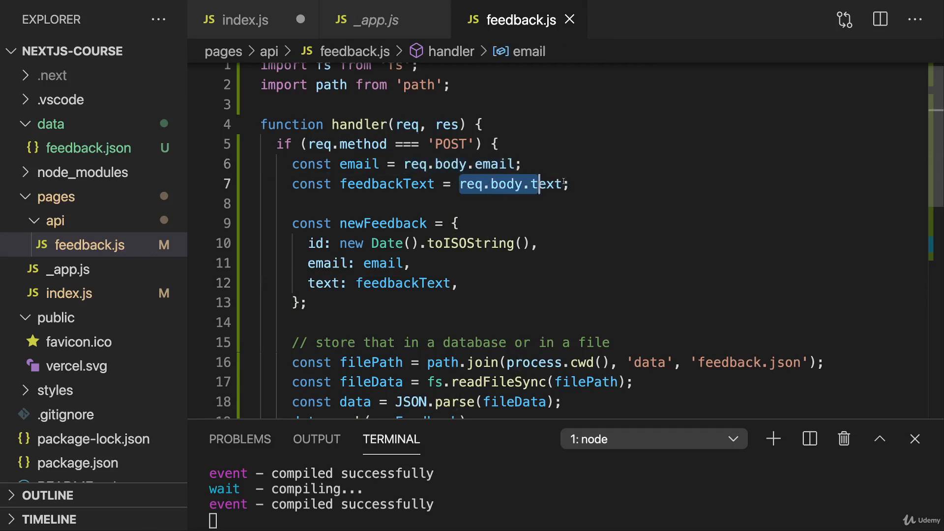
pyautogui.click(246, 20)
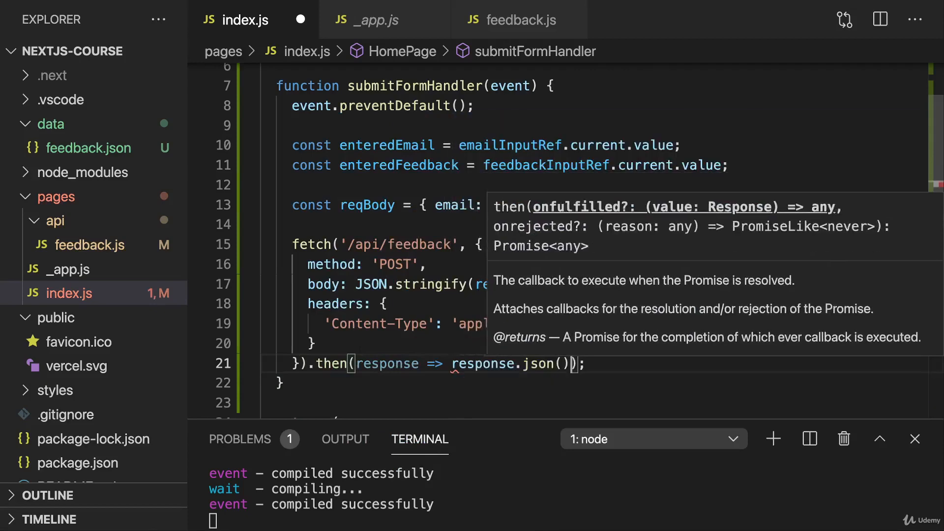
# - Chain .then(response => response.json()).then(data => console.log(data)) onto the fetch call
pyautogui.write('.then(data =>')
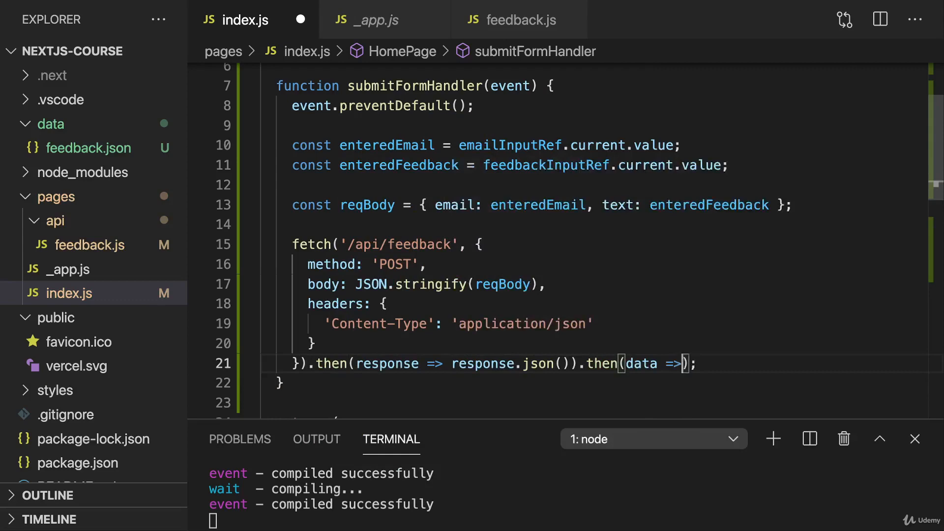
pyautogui.write('console.log(data));')
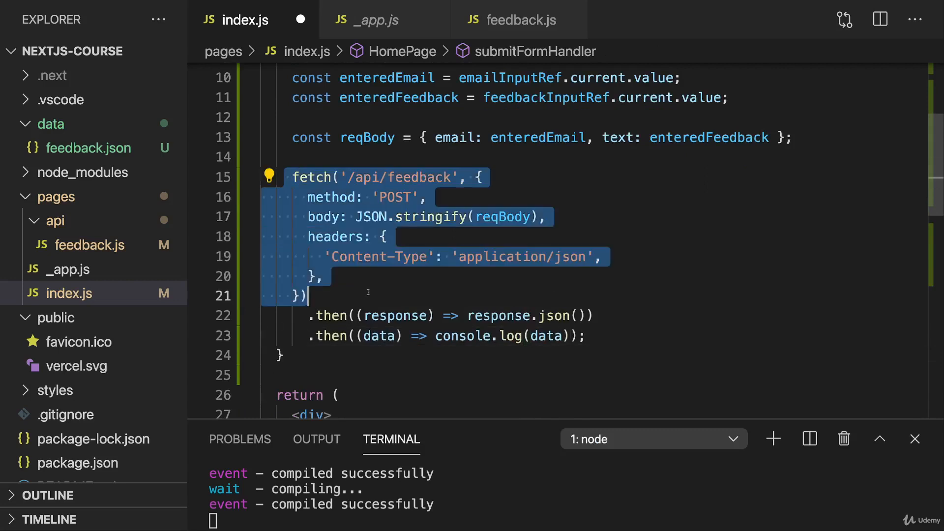
pyautogui.click(443, 316)
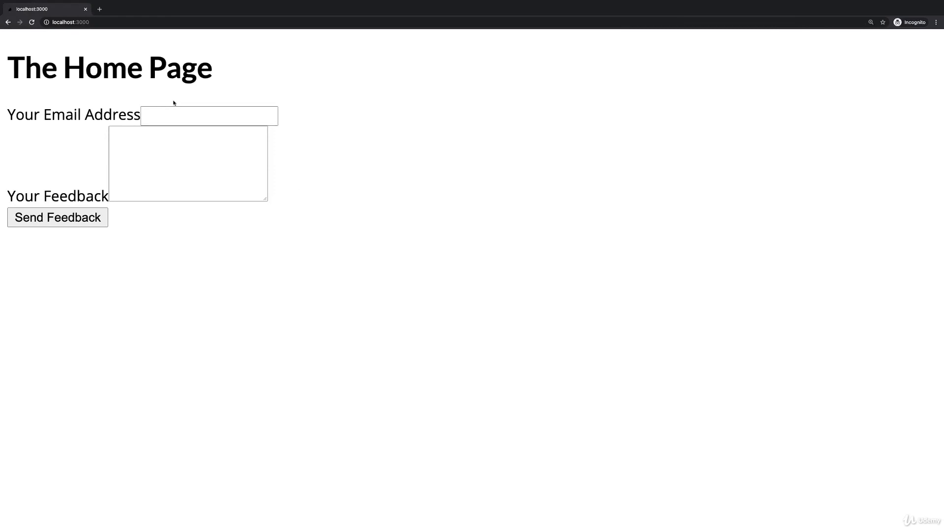
pyautogui.write('test@te')
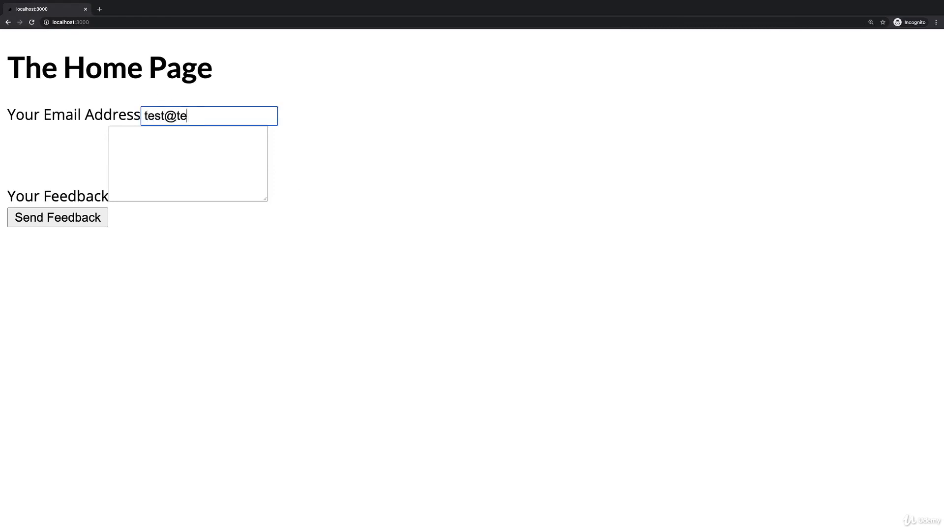
pyautogui.write('Does')
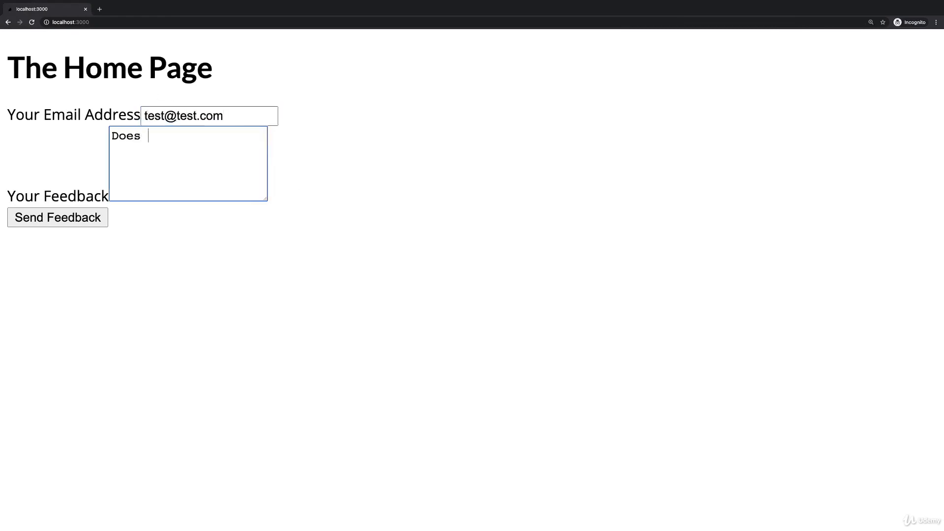
pyautogui.write('this work?')
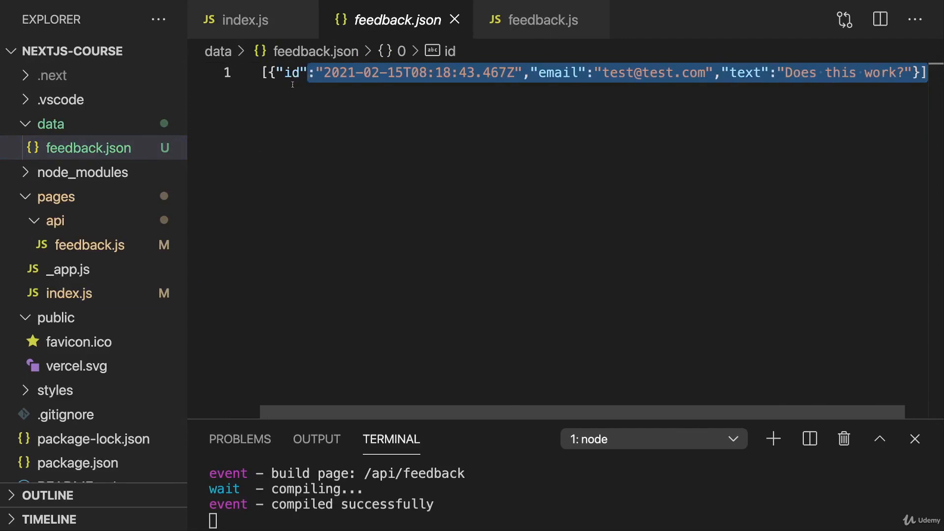
# - Inspect the stored entry's id key, timestamp id and email values in feedback.json
pyautogui.doubleClick(289, 72)
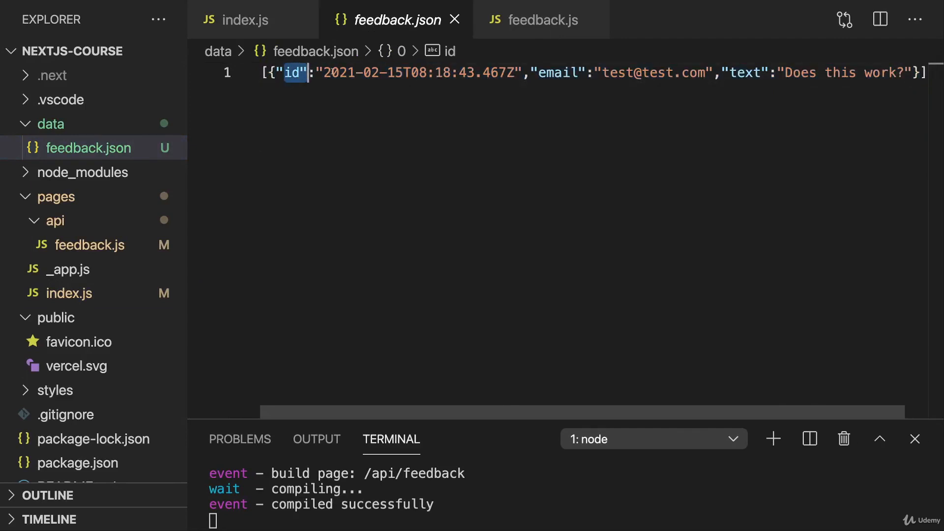
pyautogui.doubleClick(415, 73)
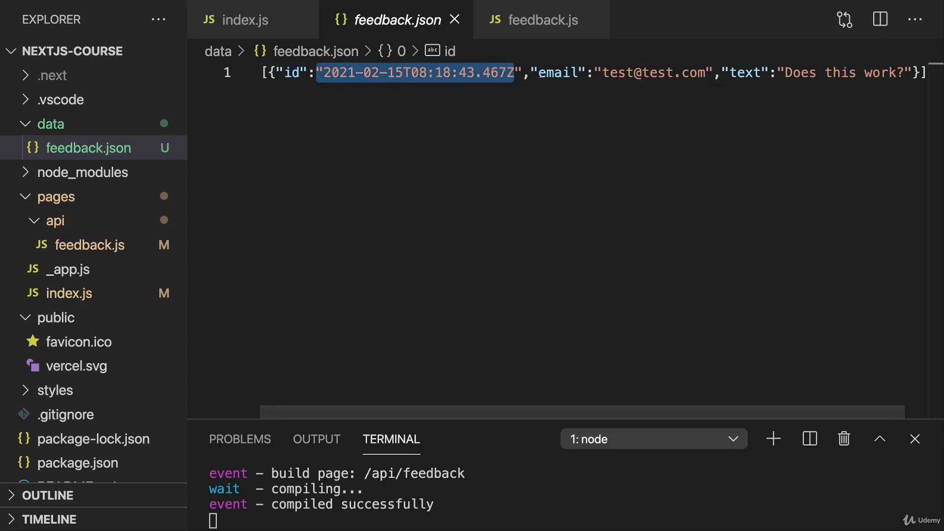
pyautogui.doubleClick(557, 72)
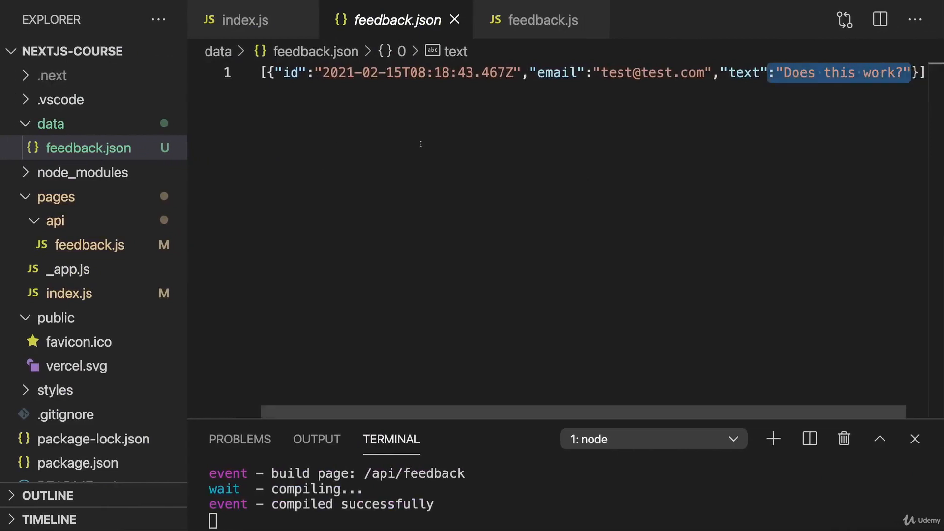
pyautogui.moveTo(344, 153)
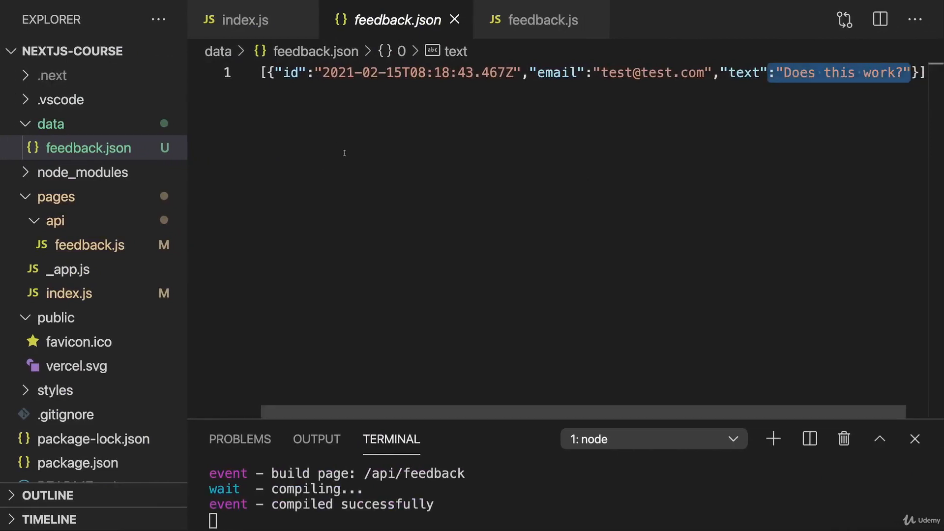
pyautogui.click(541, 19)
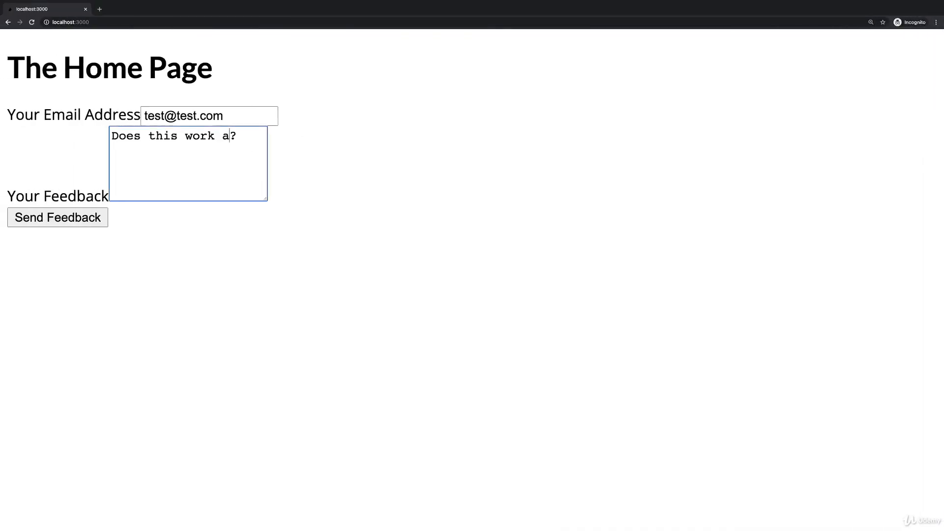
# - Extend the feedback message to 'Does this work again?' for a second submission
pyautogui.write('gain')
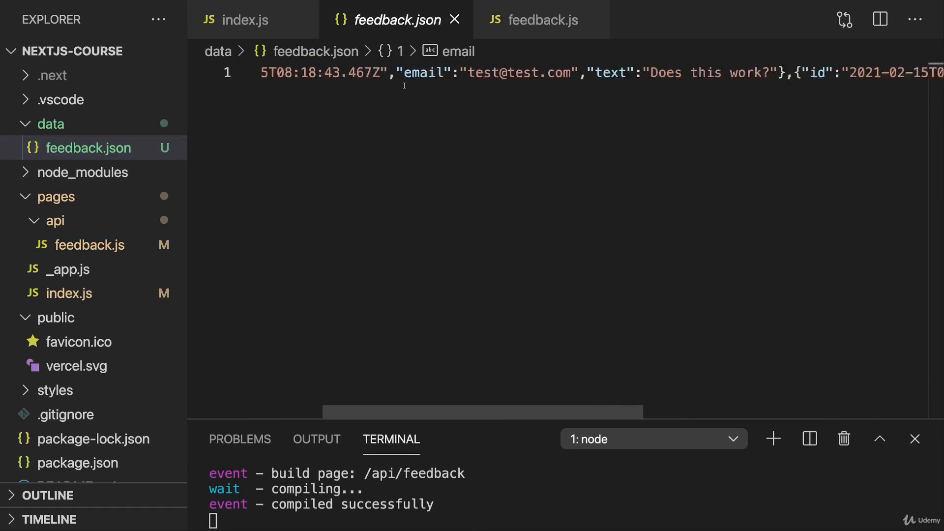
# - Scroll across feedback.json to view the second entry appended after the first
pyautogui.hscroll(3)
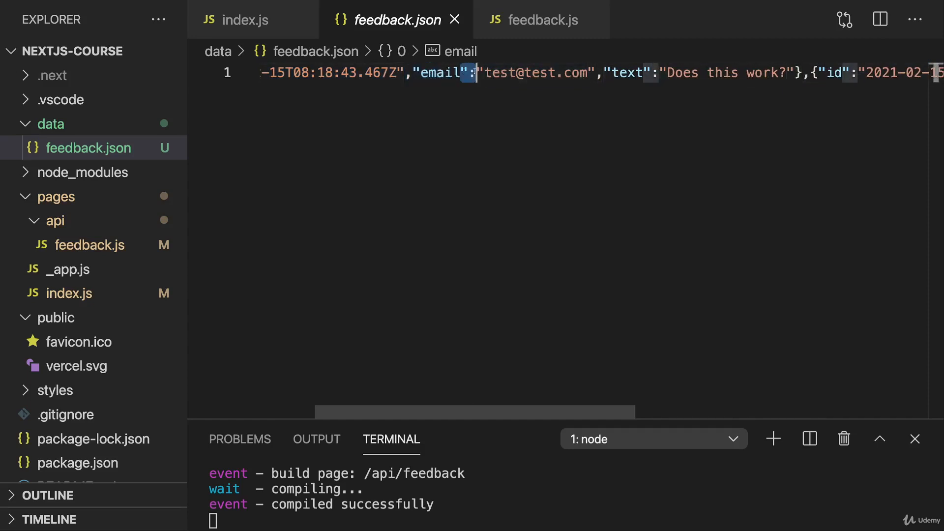
pyautogui.doubleClick(532, 72)
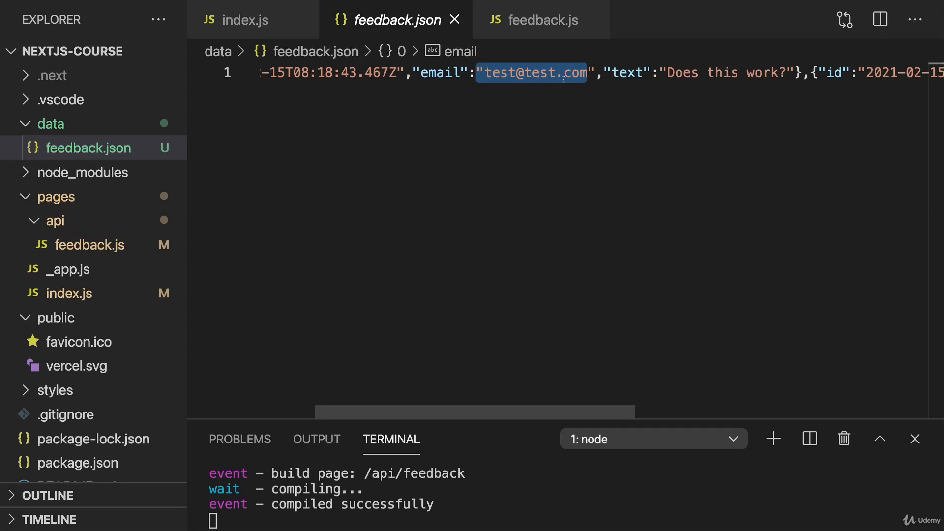
pyautogui.hscroll(3)
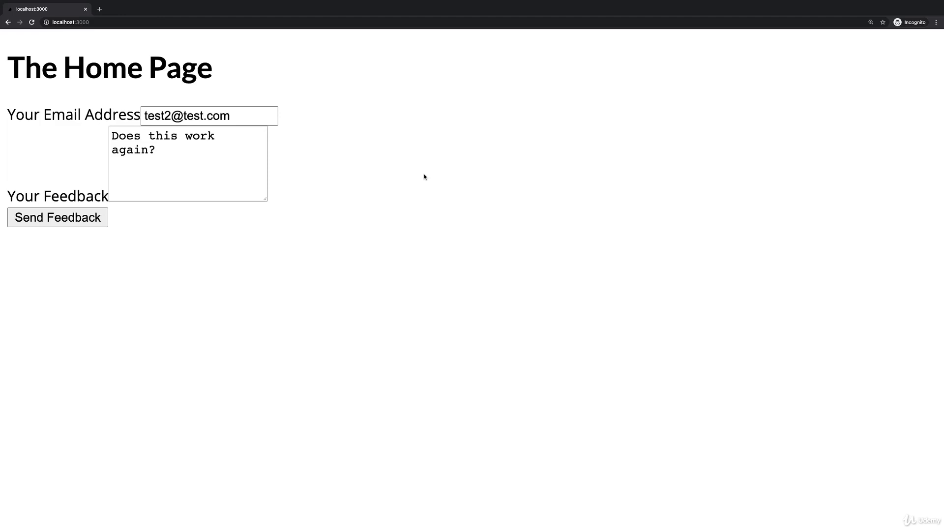
pyautogui.moveTo(432, 179)
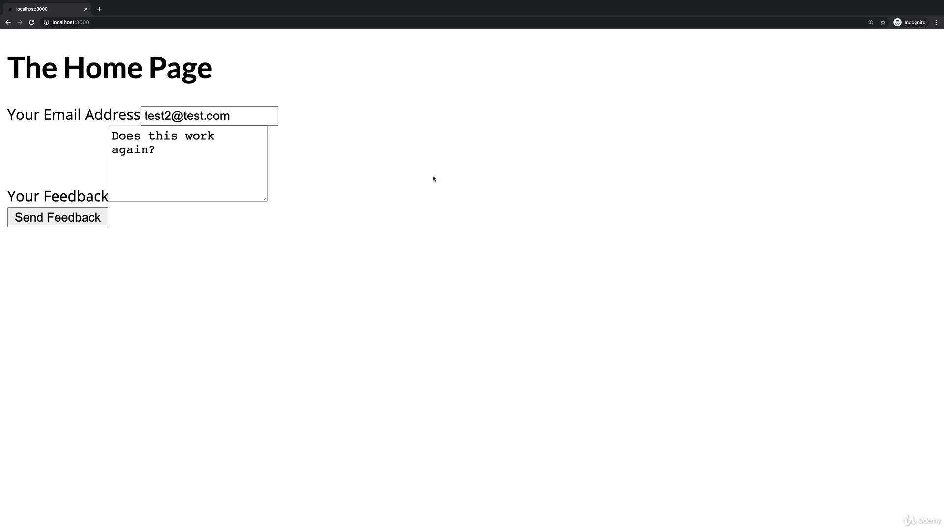